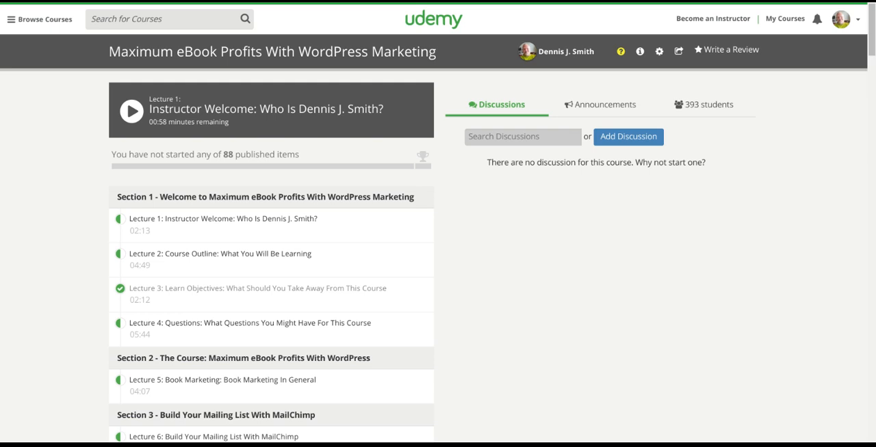
pyautogui.moveTo(660, 236)
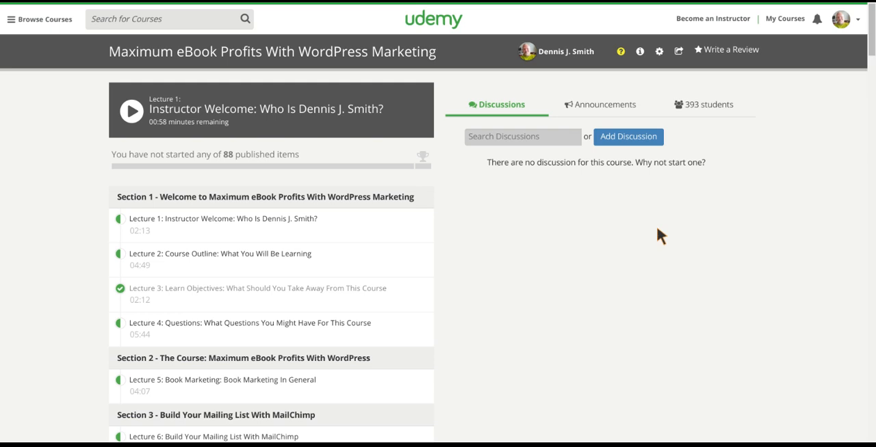
pyautogui.moveTo(517, 112)
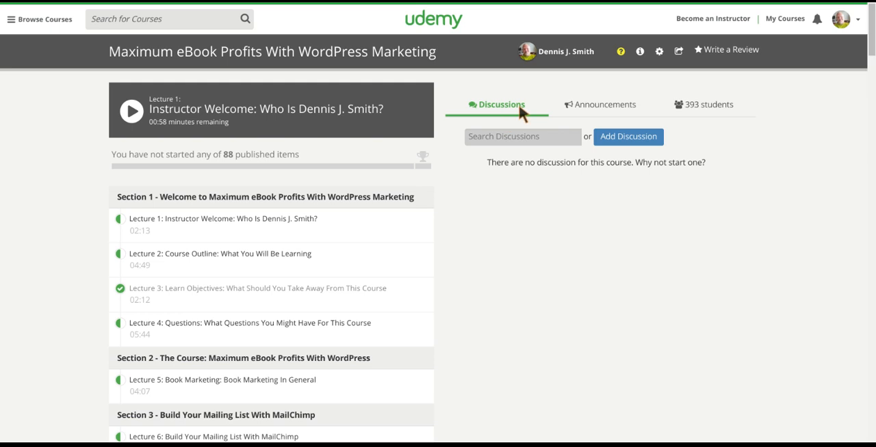
pyautogui.moveTo(532, 167)
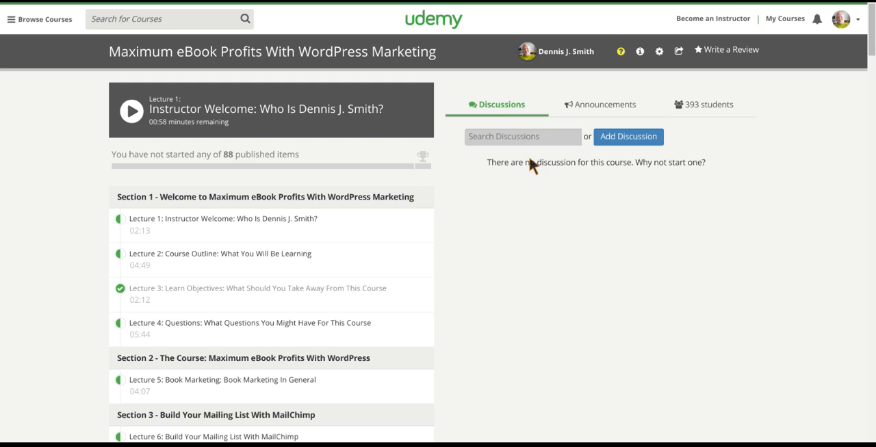
pyautogui.moveTo(542, 152)
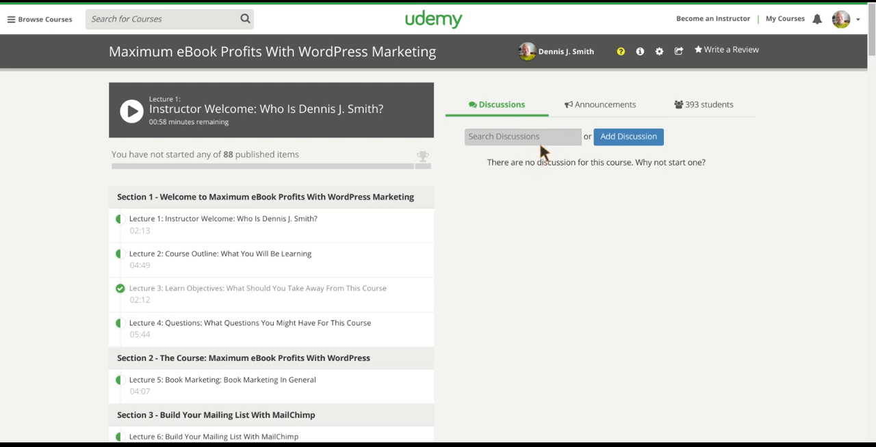
pyautogui.moveTo(520, 137)
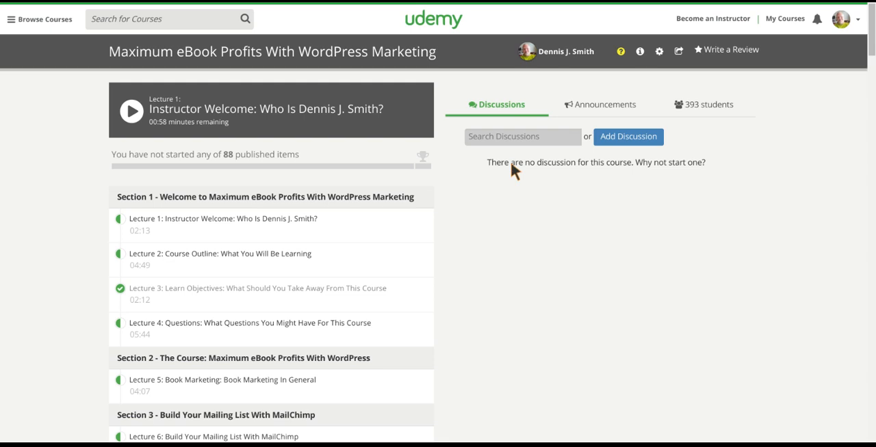
pyautogui.moveTo(628, 137)
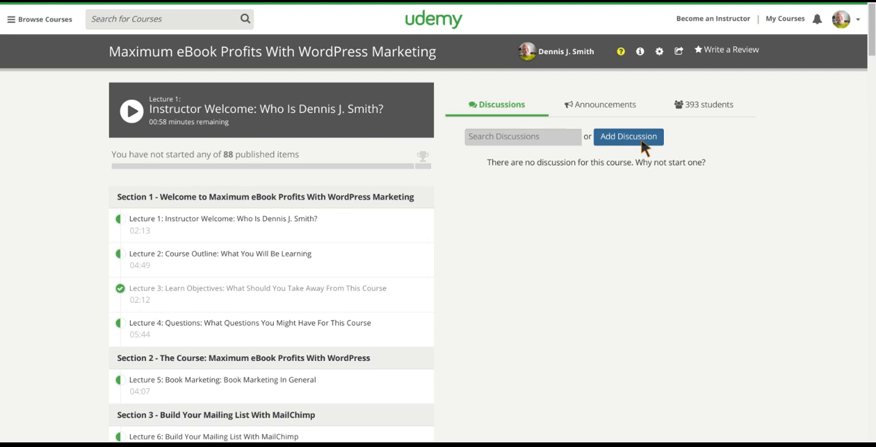
# - Start a new course discussion so the empty Add a Discussion form appears
pyautogui.click(627, 137)
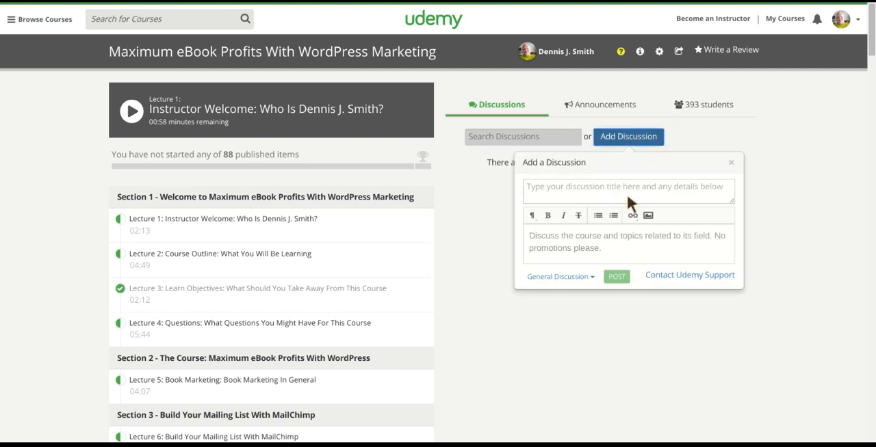
pyautogui.click(627, 189)
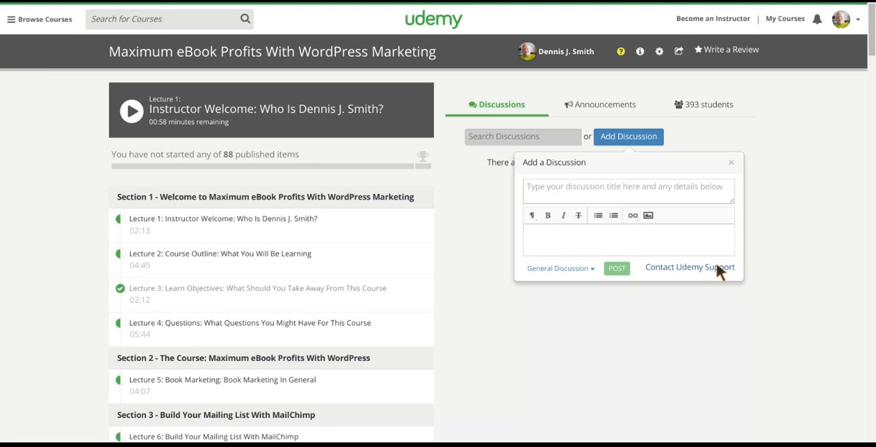
pyautogui.moveTo(696, 279)
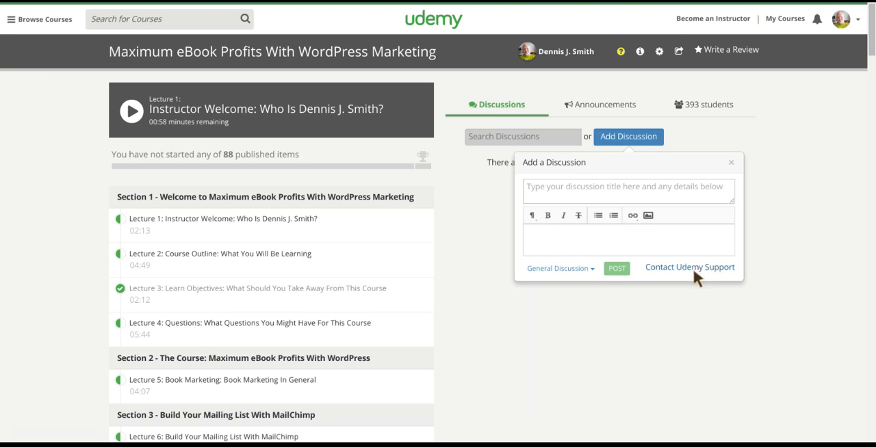
pyautogui.moveTo(700, 276)
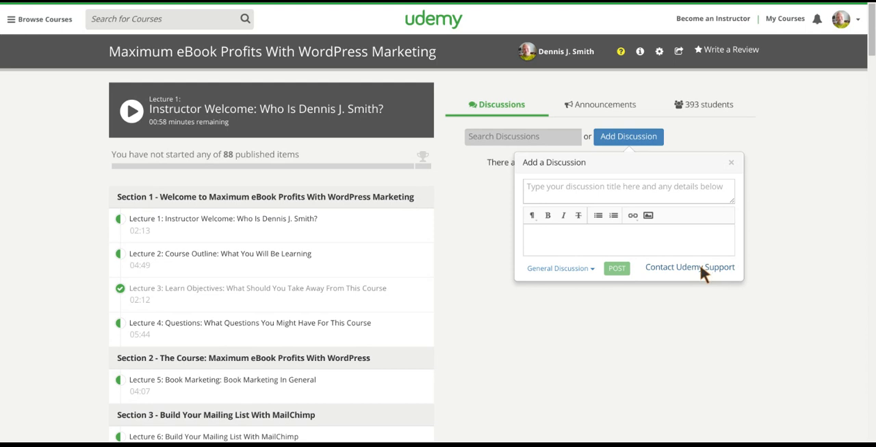
pyautogui.moveTo(655, 216)
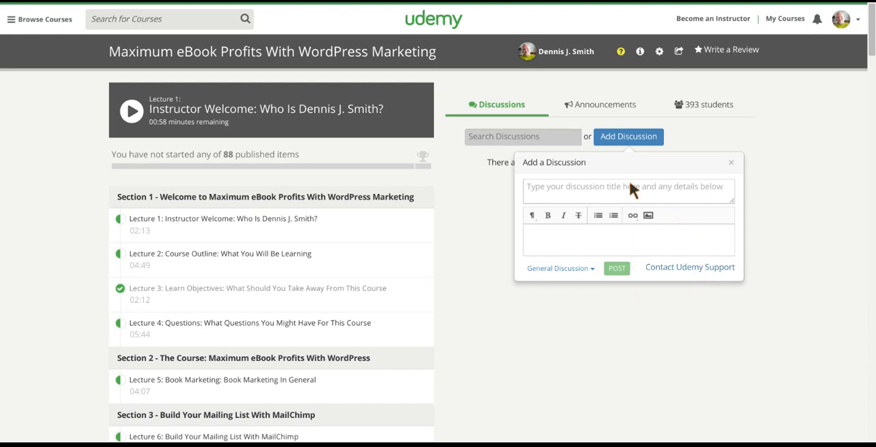
pyautogui.moveTo(640, 123)
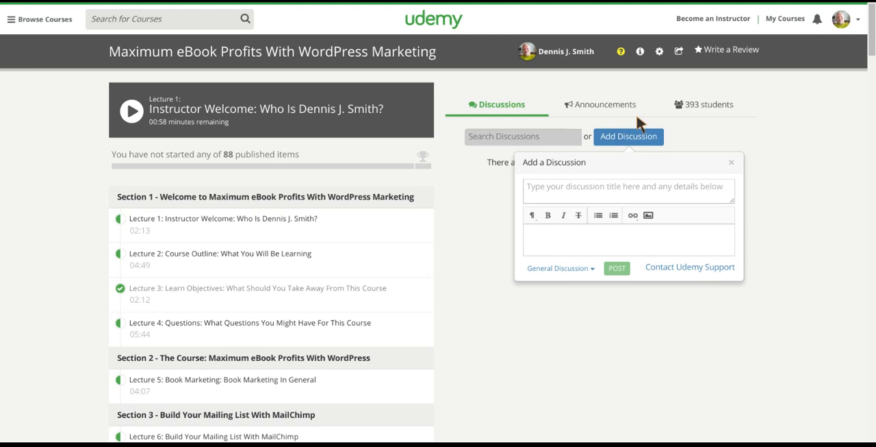
pyautogui.moveTo(645, 142)
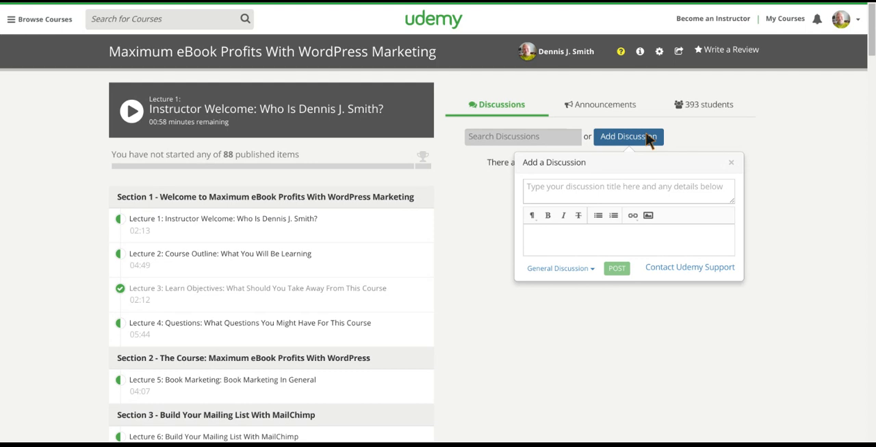
pyautogui.moveTo(637, 66)
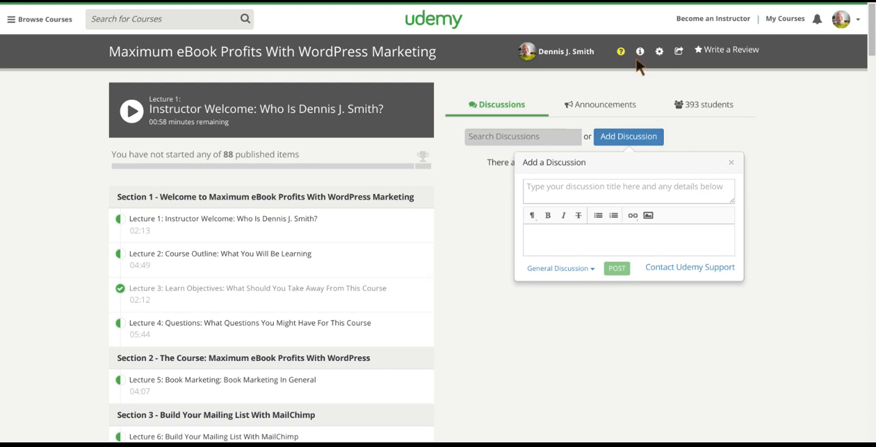